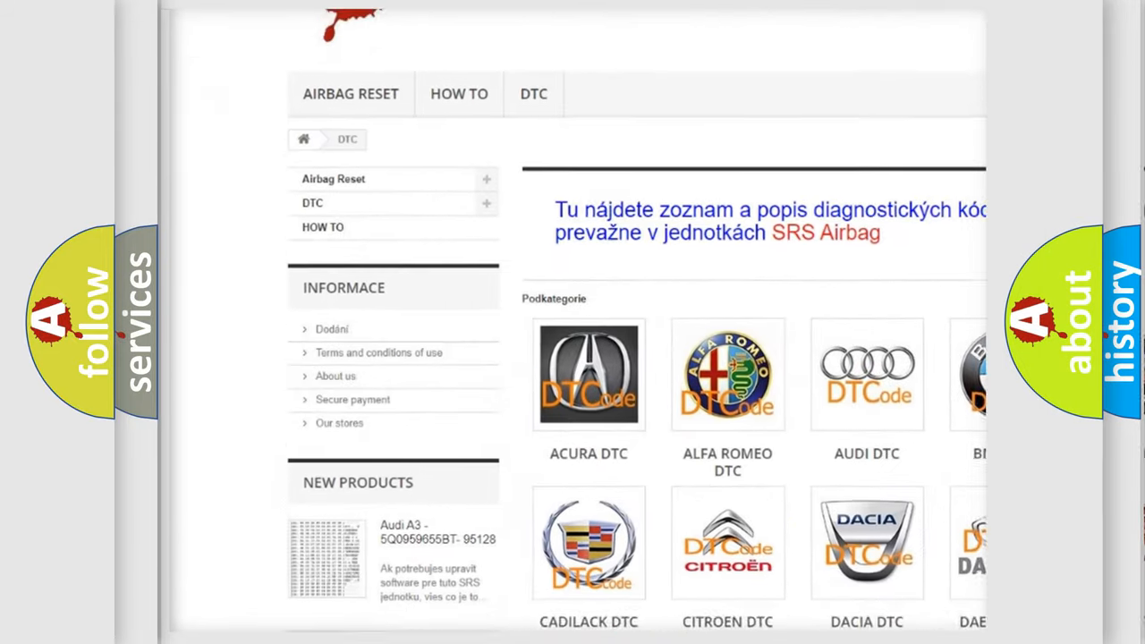
scroll("down", 3)
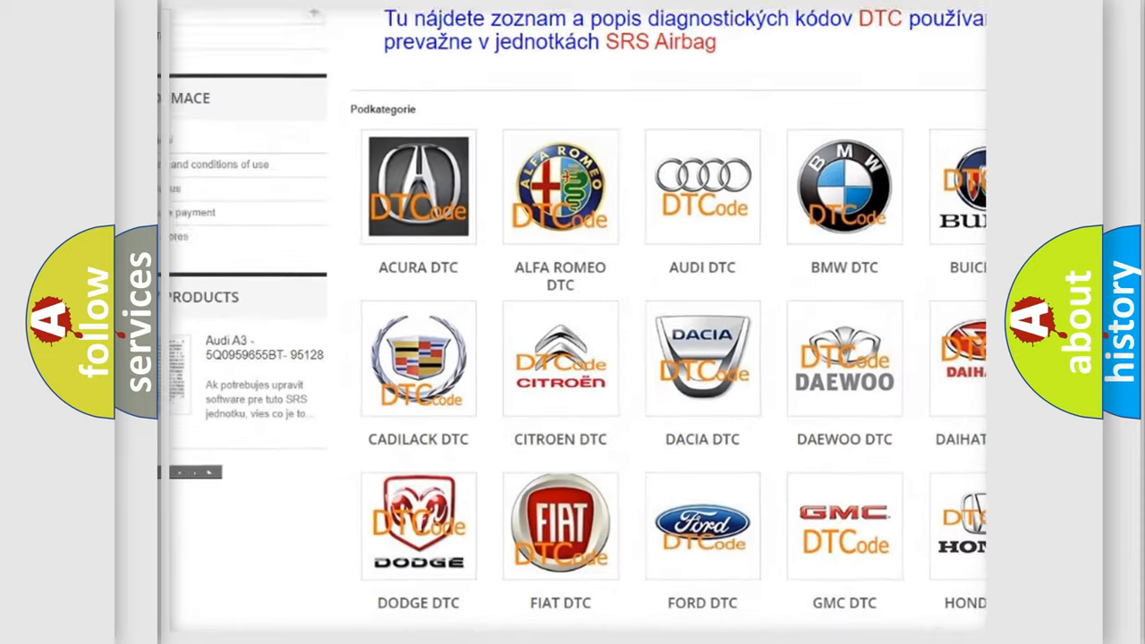
scroll("down", 3)
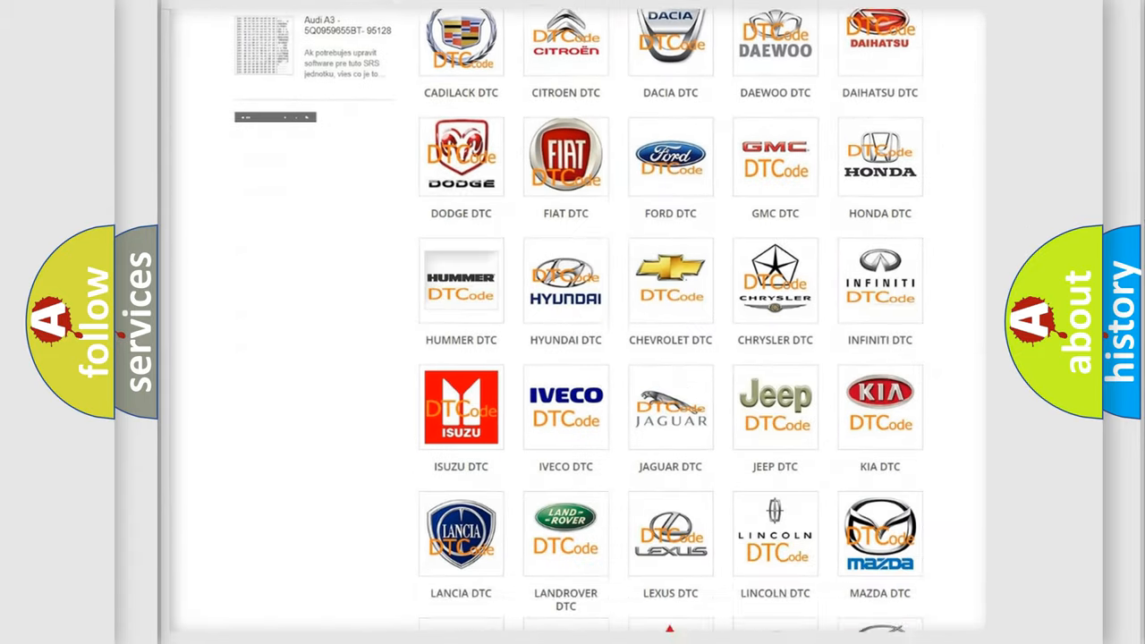
scroll("down", 3)
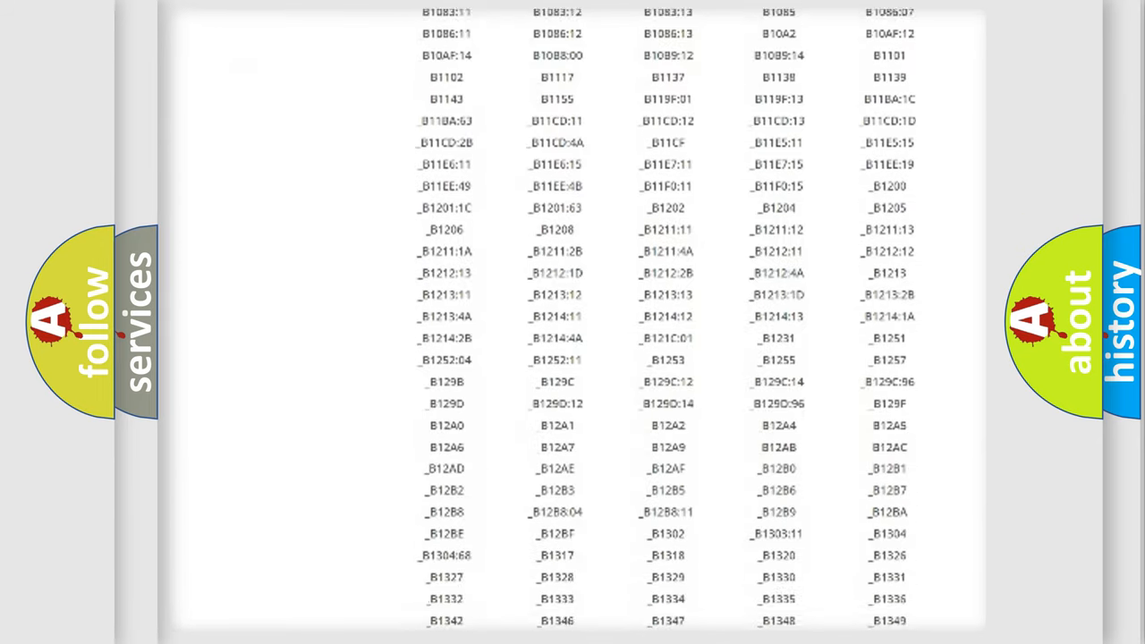
scroll("down", 3)
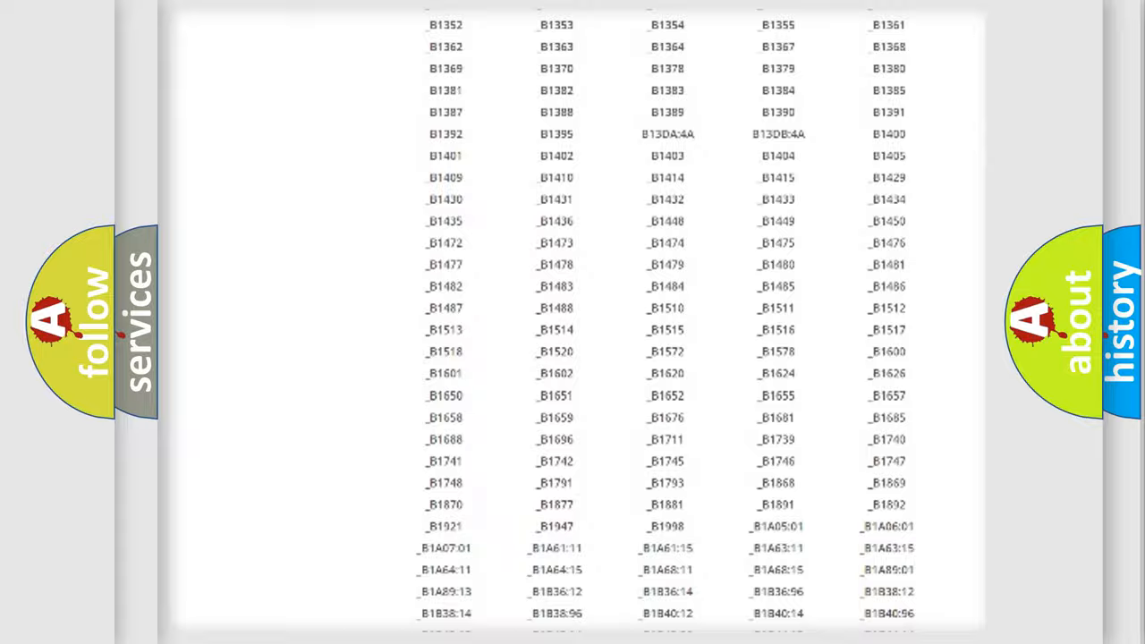